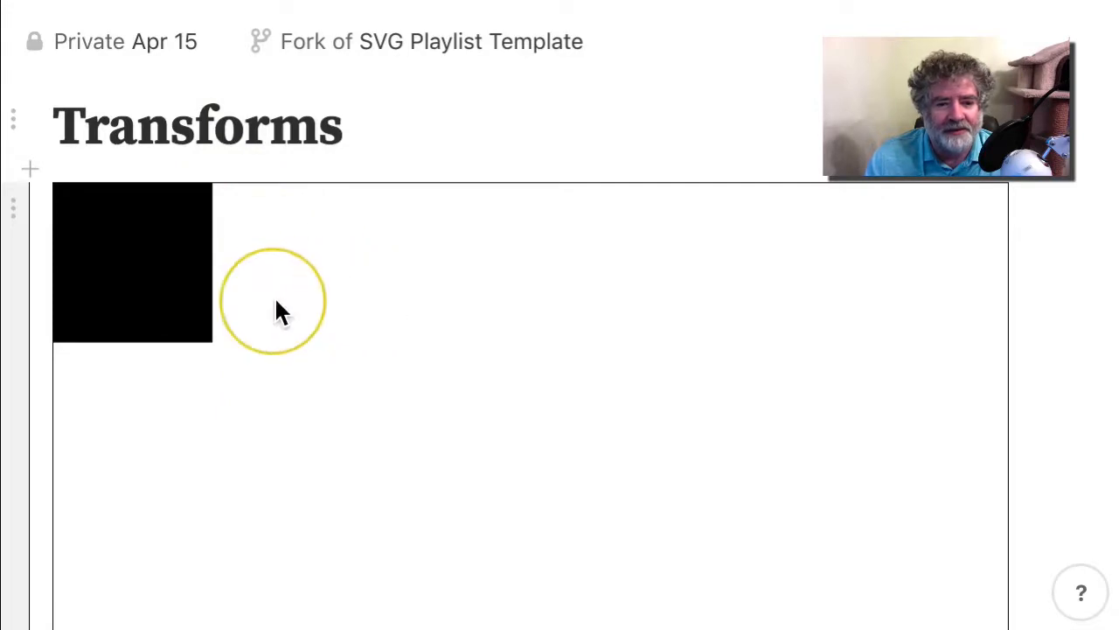
Scroll down to the html cell with the svg and rect markup below the black square
scroll(down, 3)
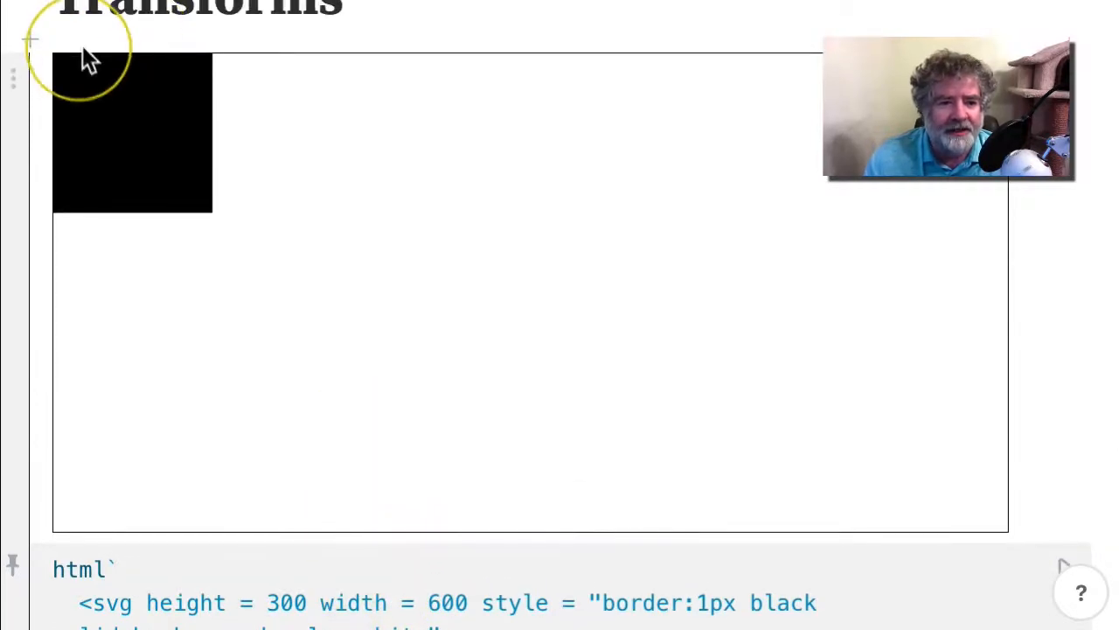
mouse_move(75, 70)
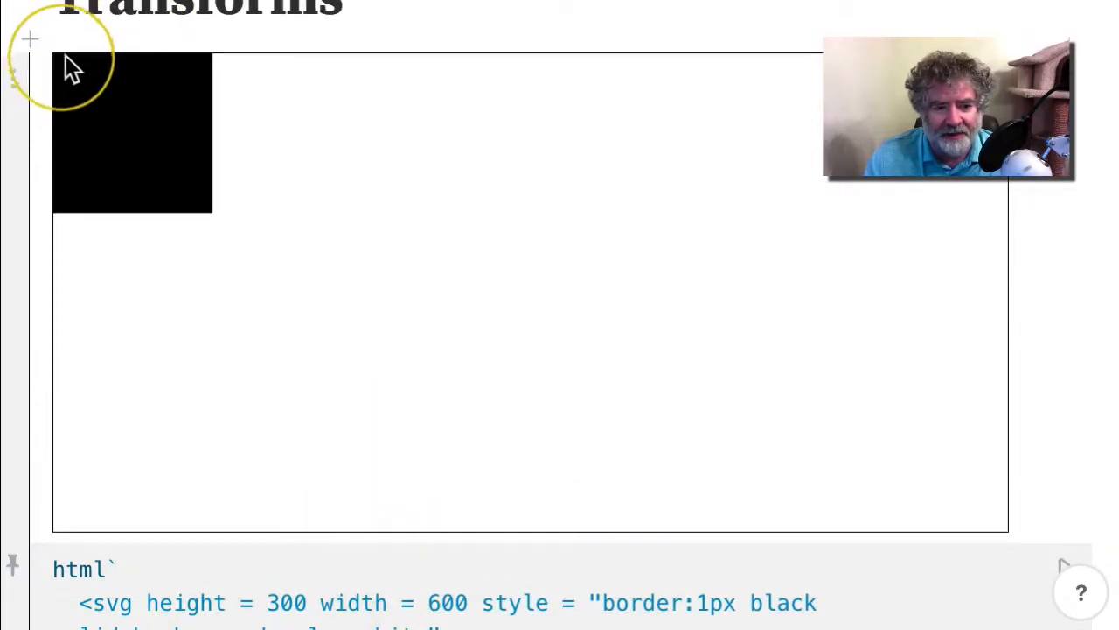
scroll(down, 3)
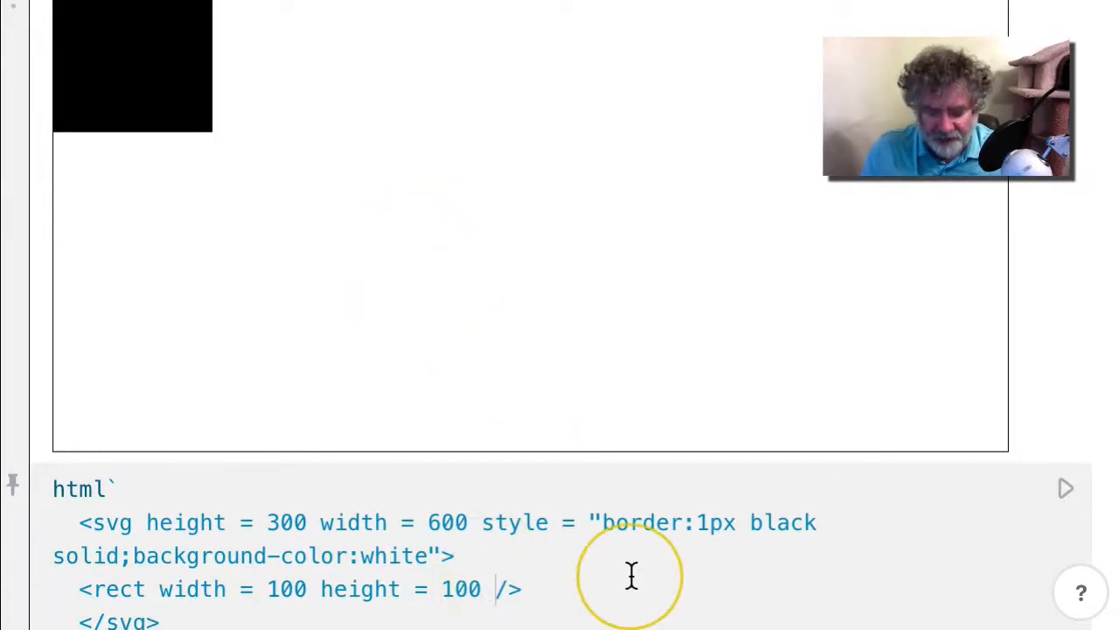
Add transform="translate(300,150)" to the rect and highlight the whole attribute
text(transform =)
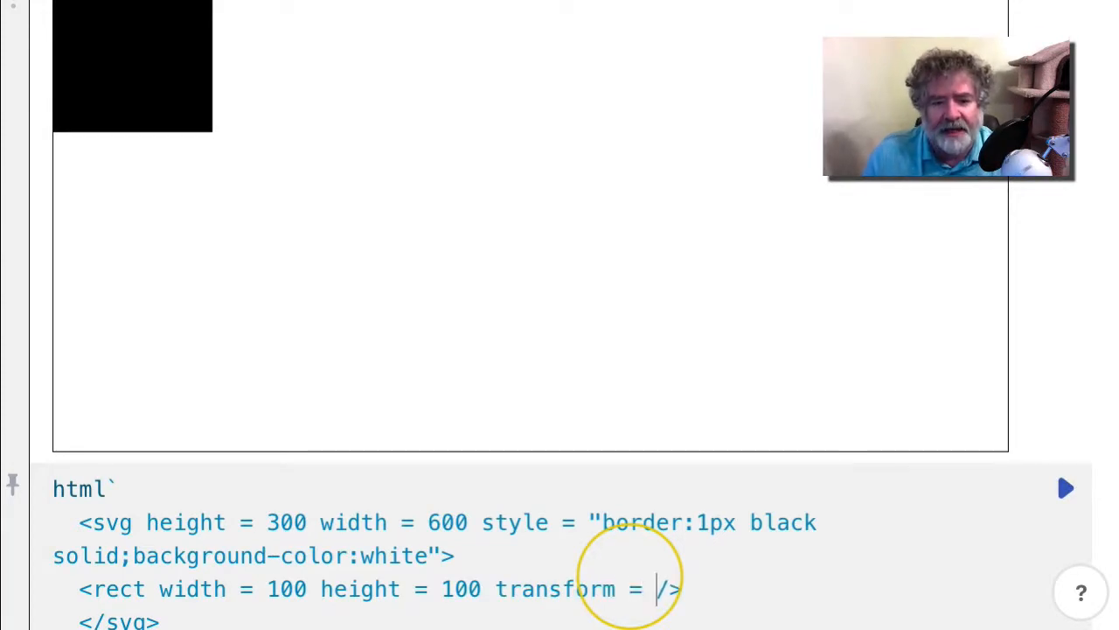
text("")
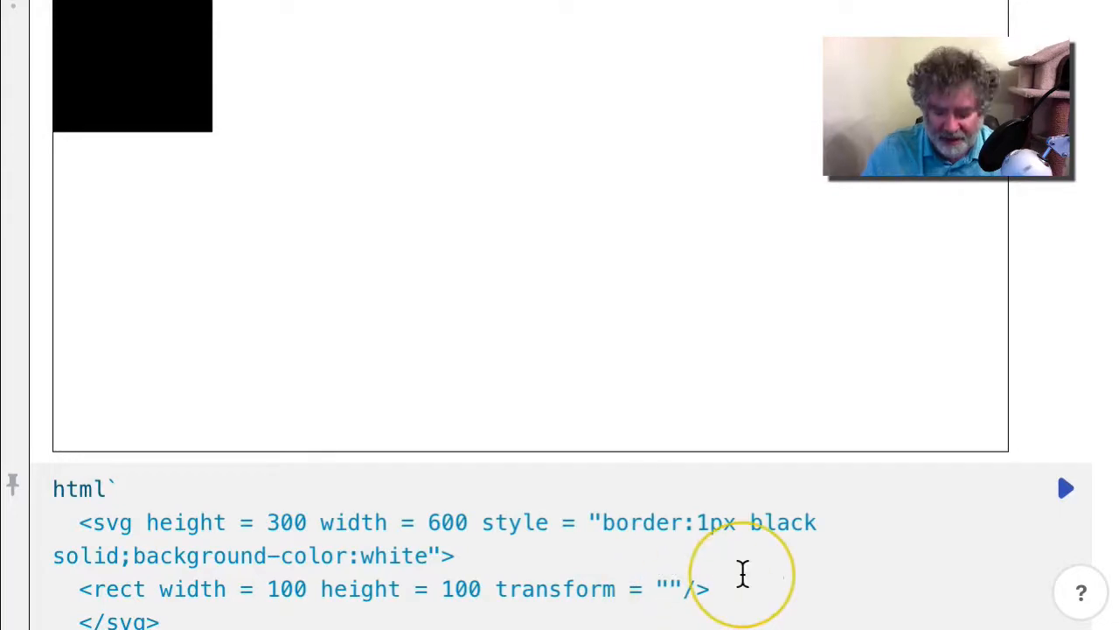
text(translate)
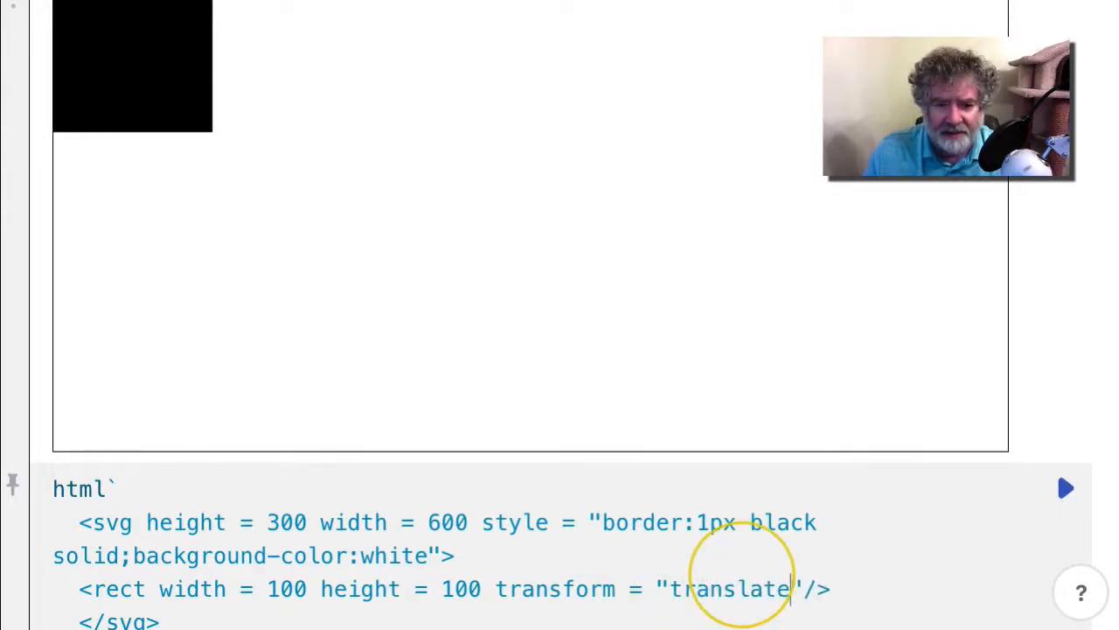
text(())
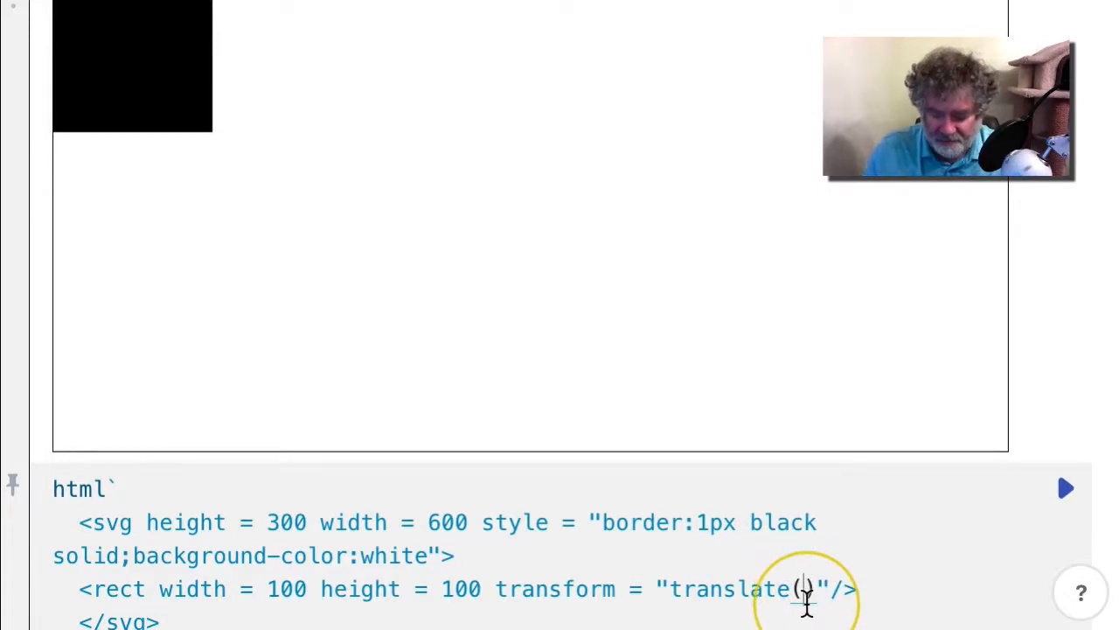
text(300,)
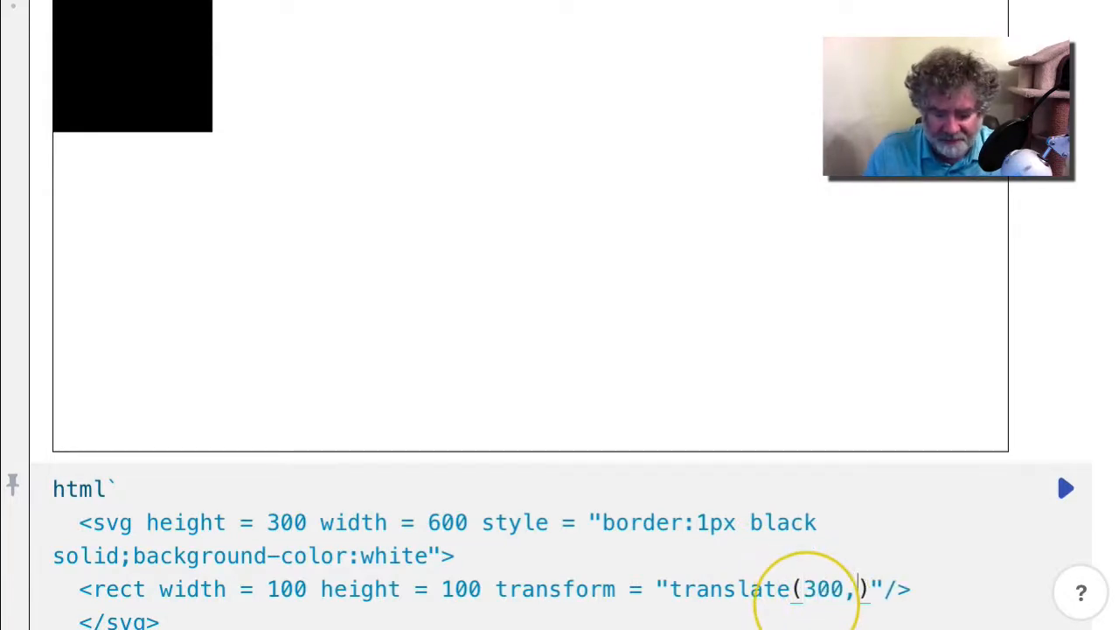
text(150)
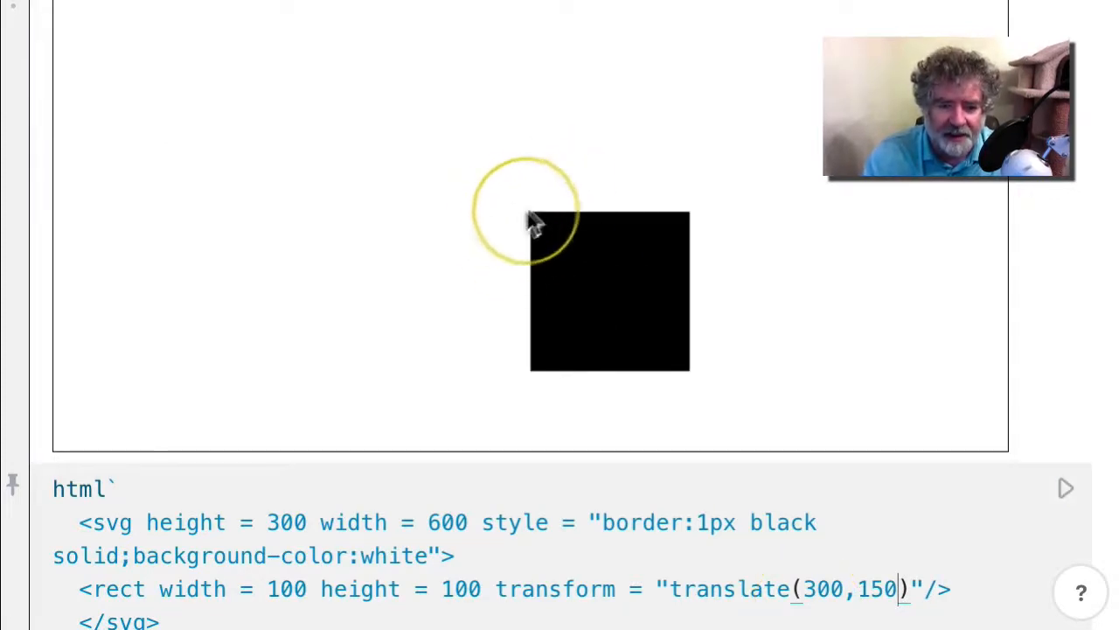
mouse_move(549, 231)
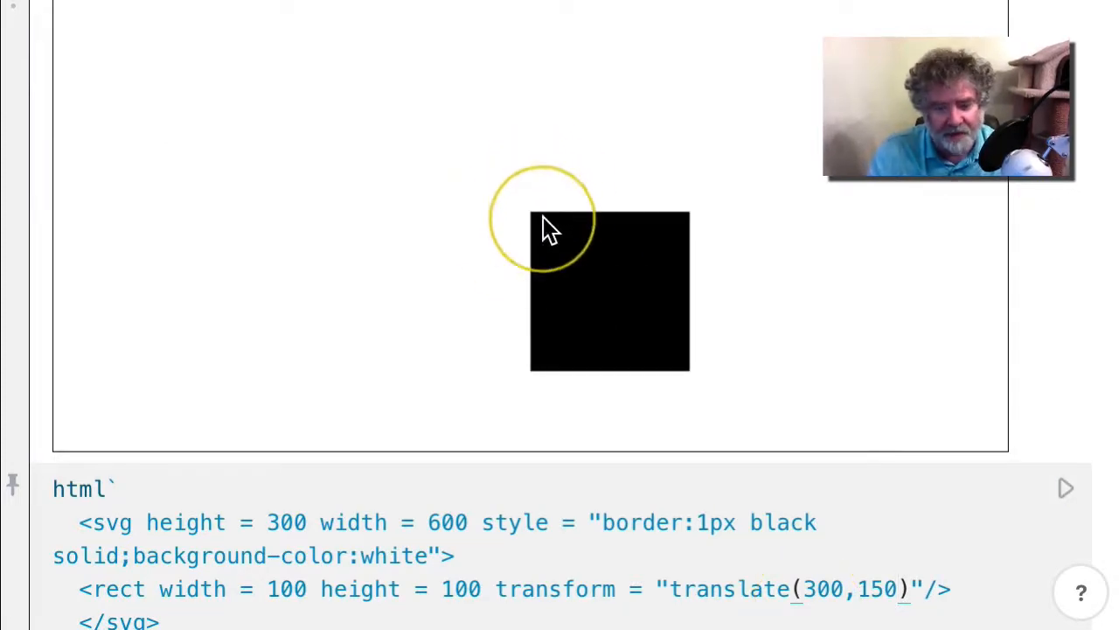
mouse_move(534, 491)
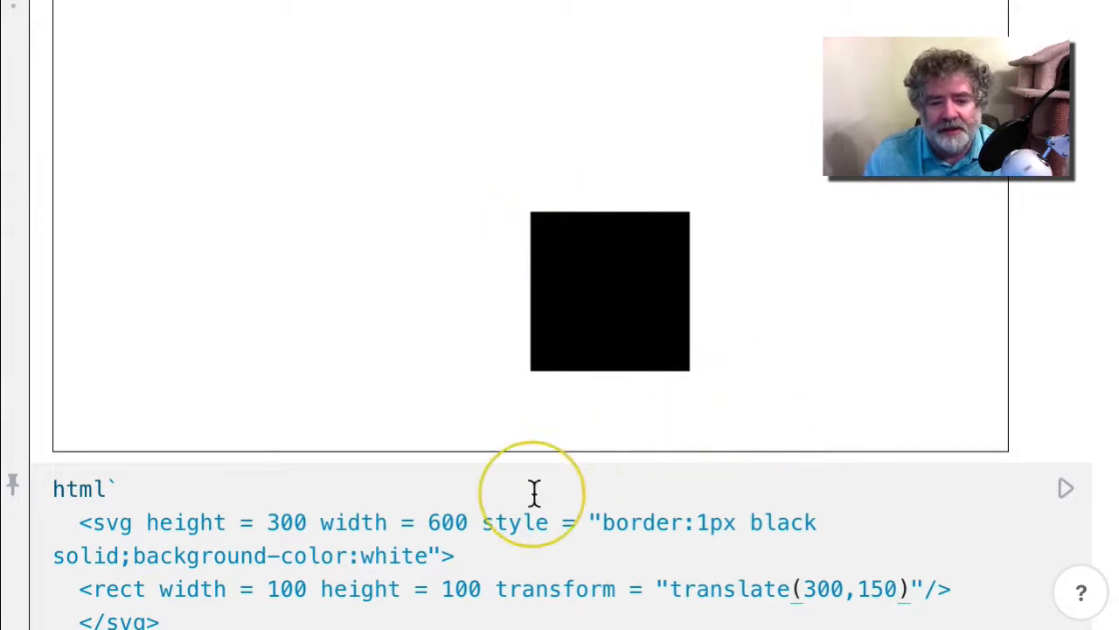
mouse_move(156, 588)
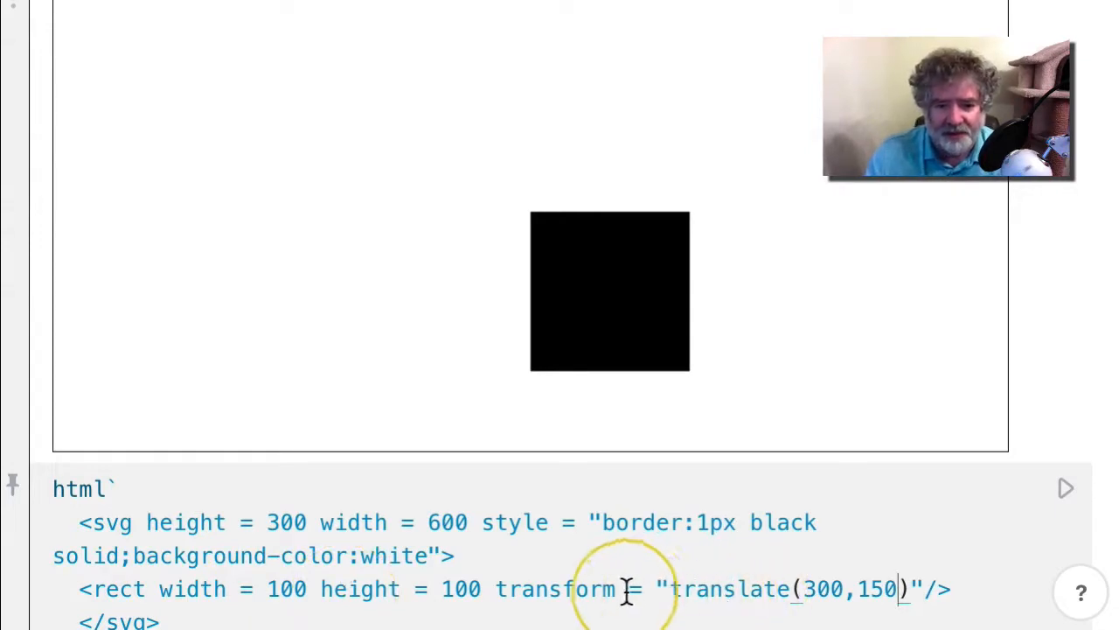
drag(627, 589, 907, 588)
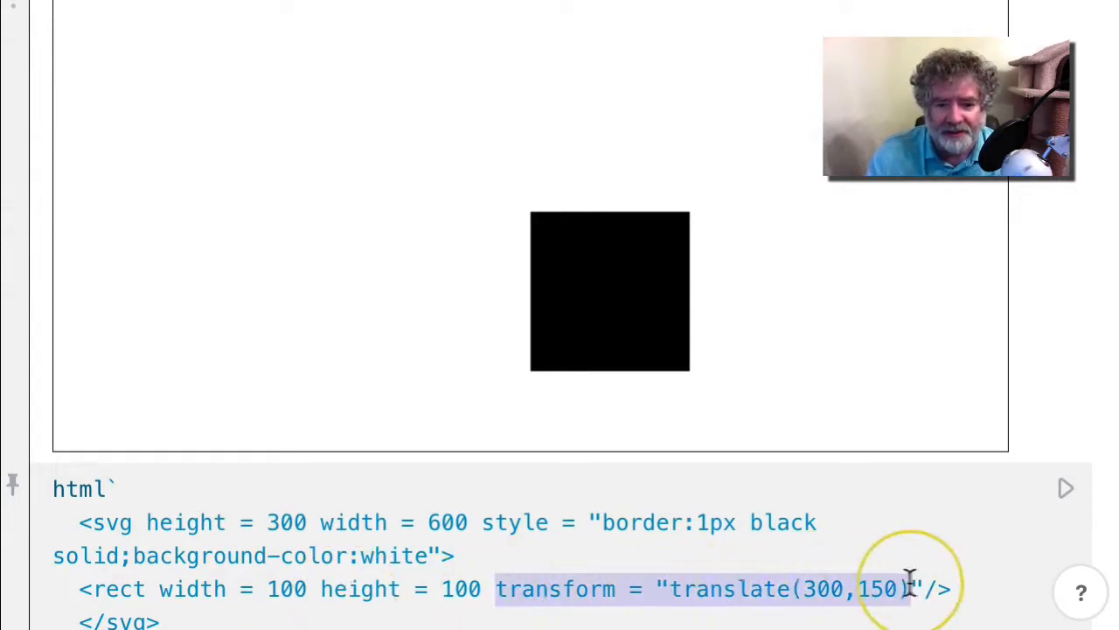
mouse_move(376, 604)
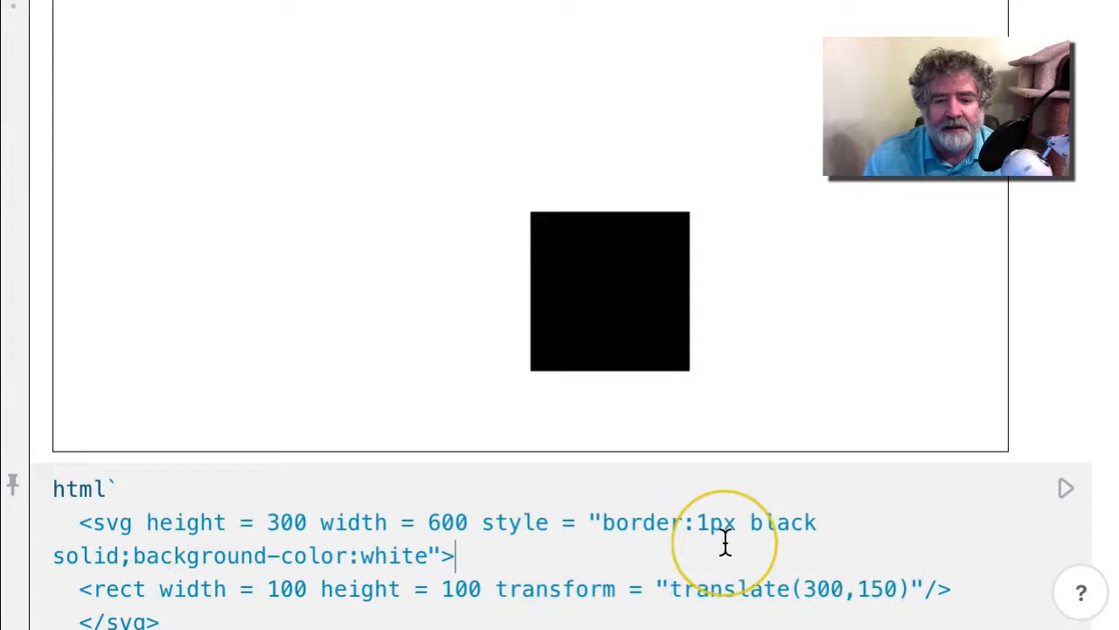
Replace the translate transform with rotate(30), tilting the square at the top-left corner
double_click(715, 588)
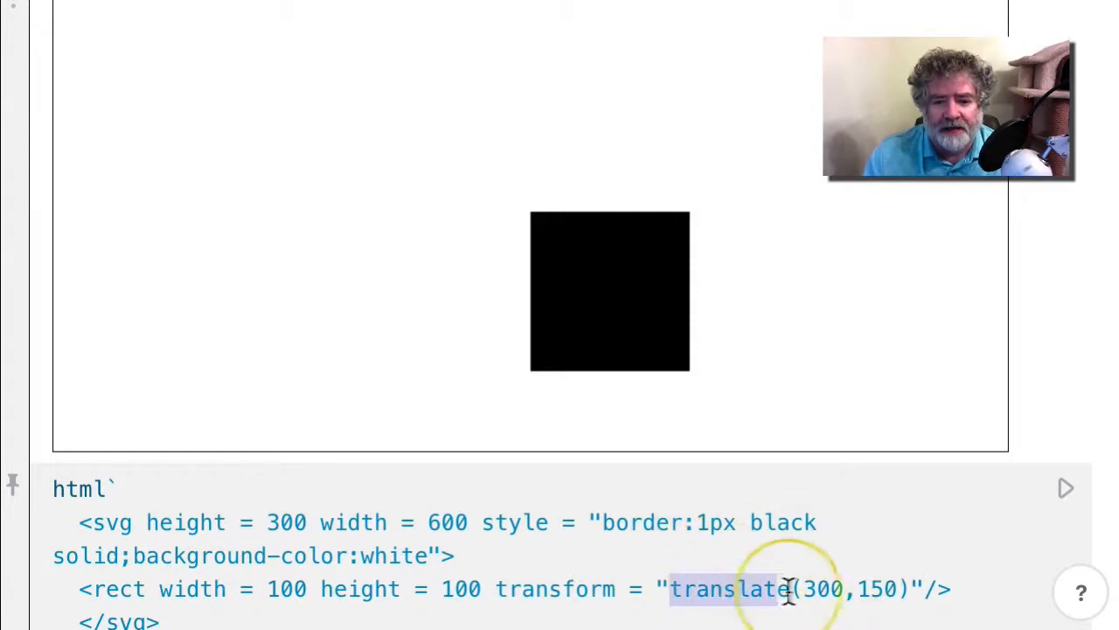
key(Delete)
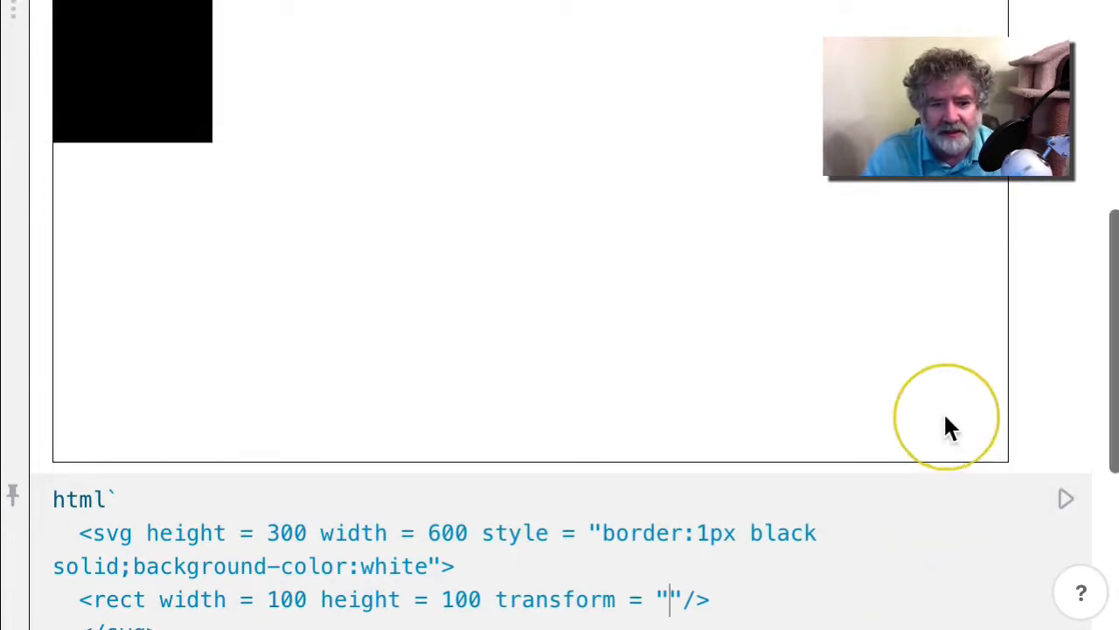
text(rot)
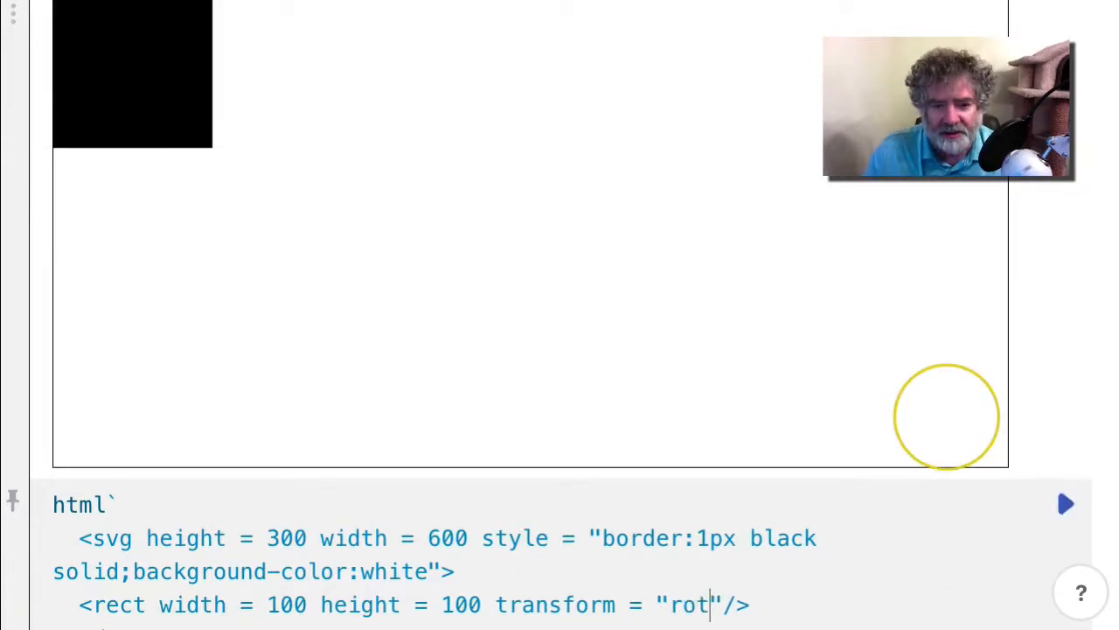
text(ate())
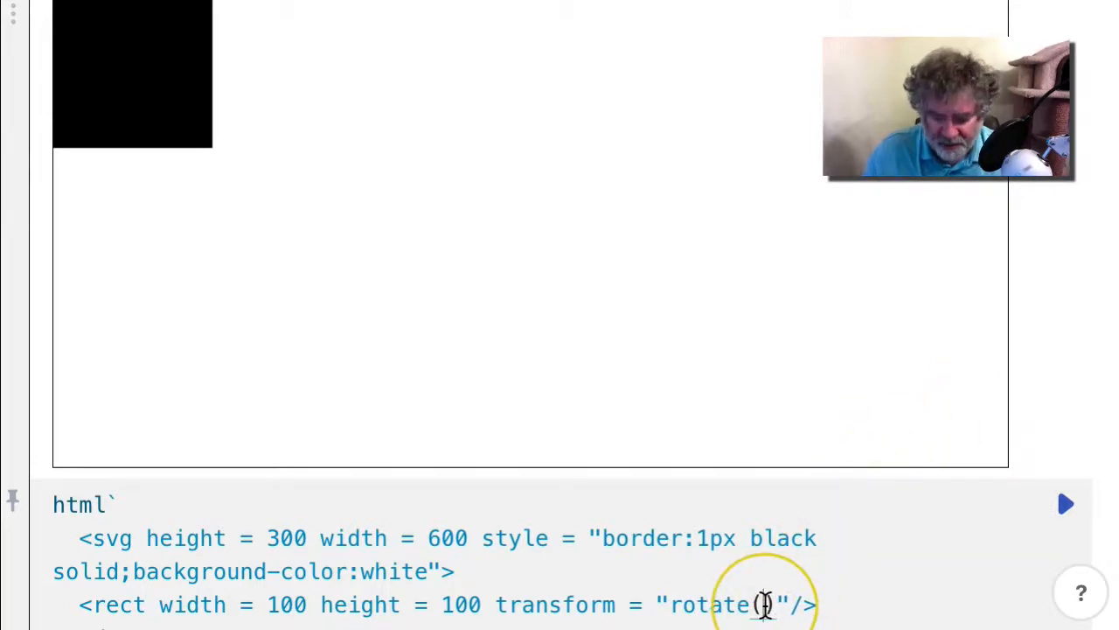
text(30)
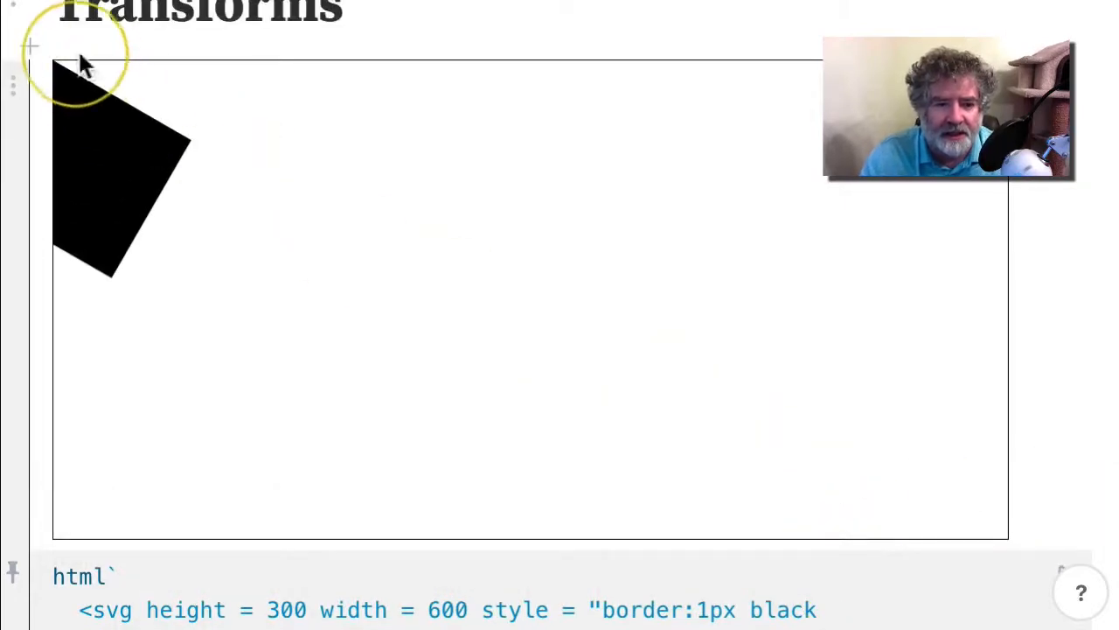
mouse_move(61, 65)
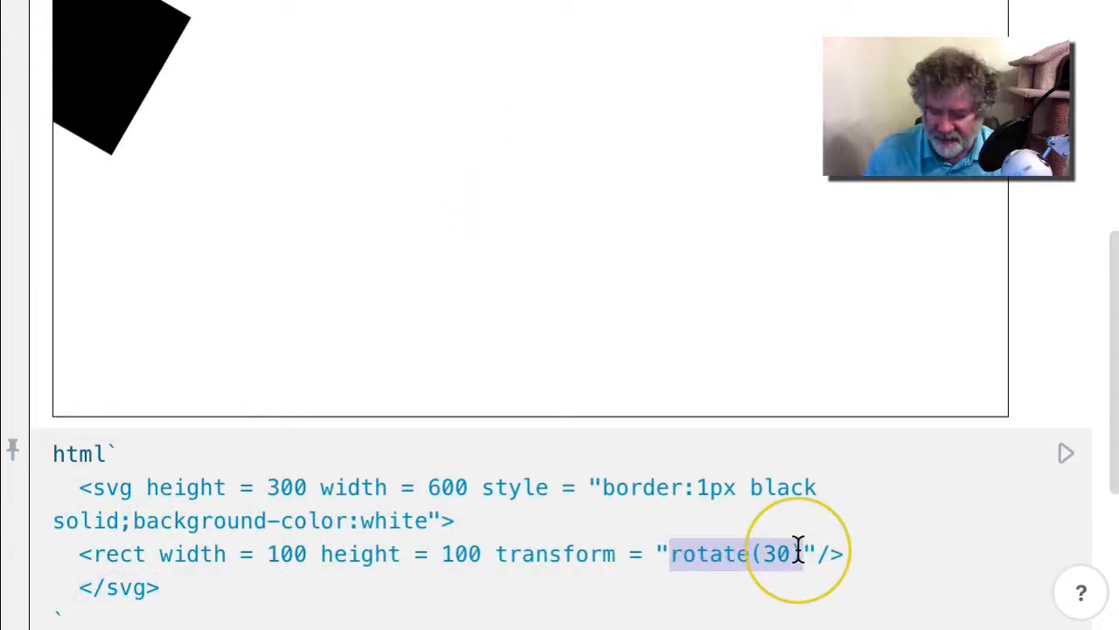
Change the rect's transform to scale(2), doubling the 100-unit square
text(scale)
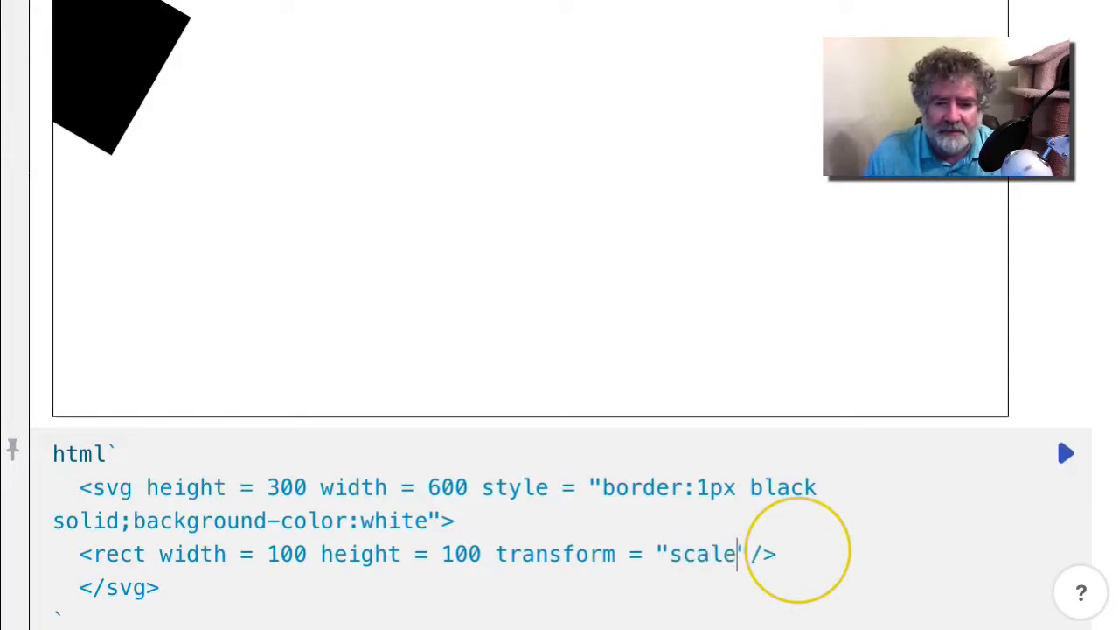
text(())
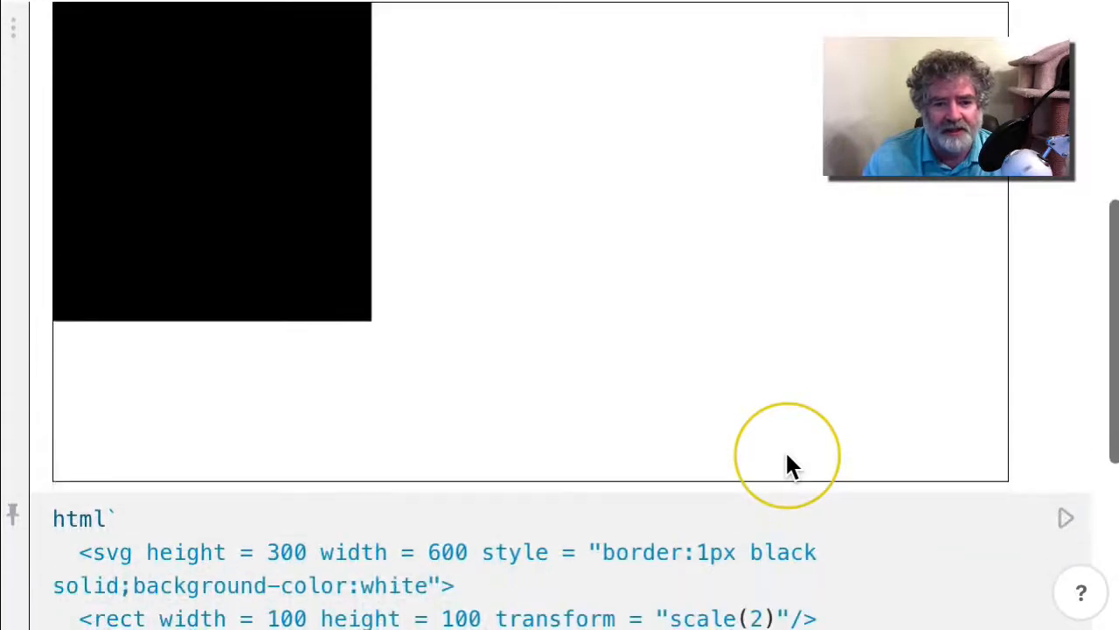
scroll(down, 3)
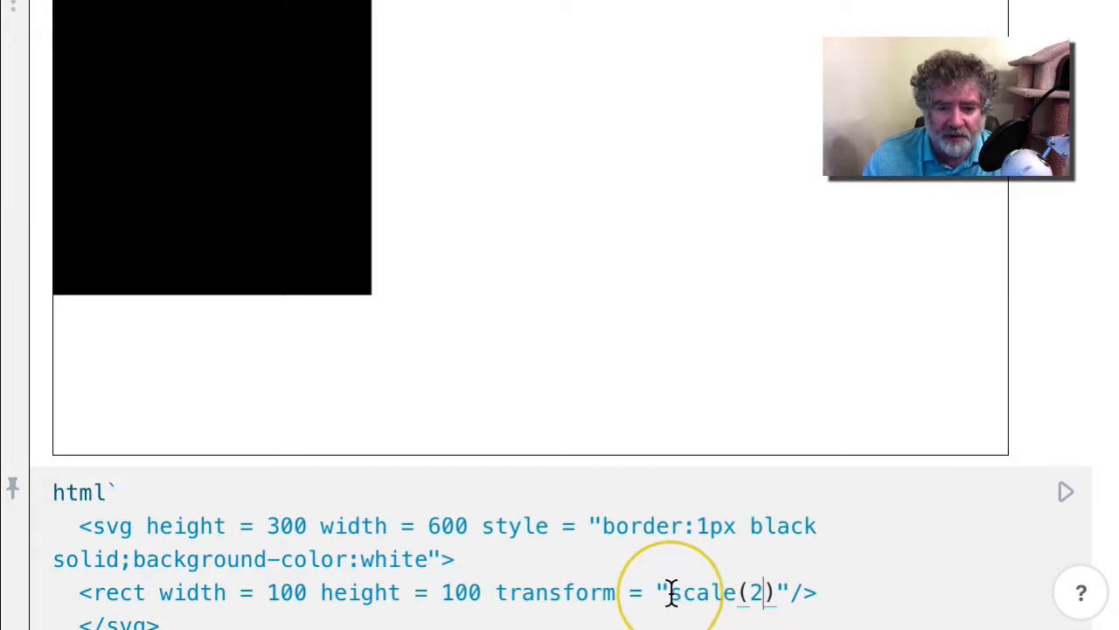
double_click(700, 592)
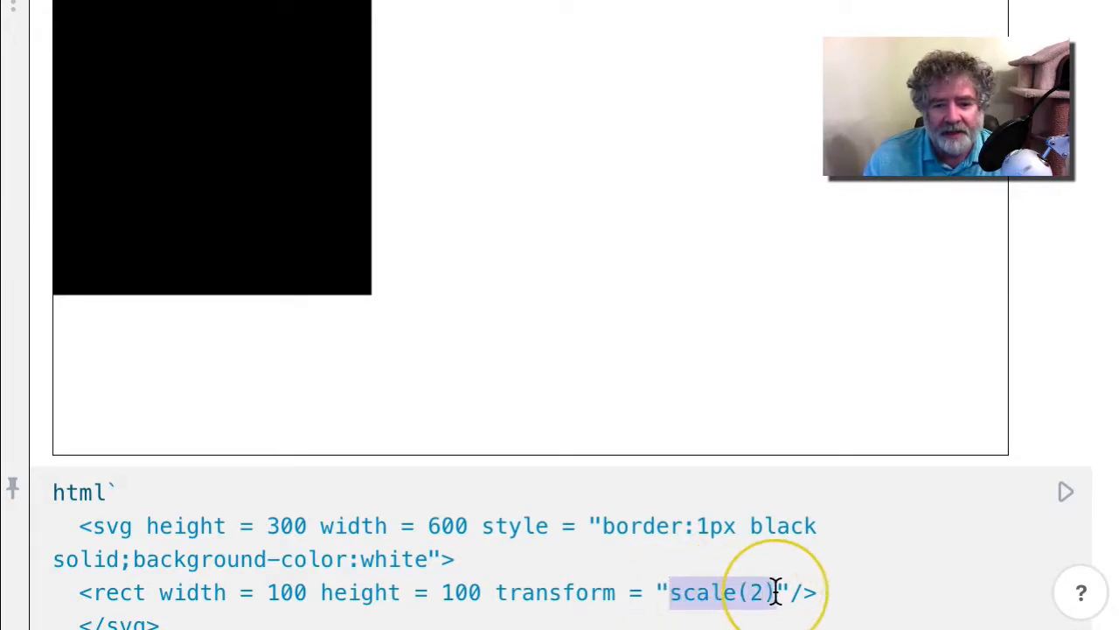
mouse_move(832, 472)
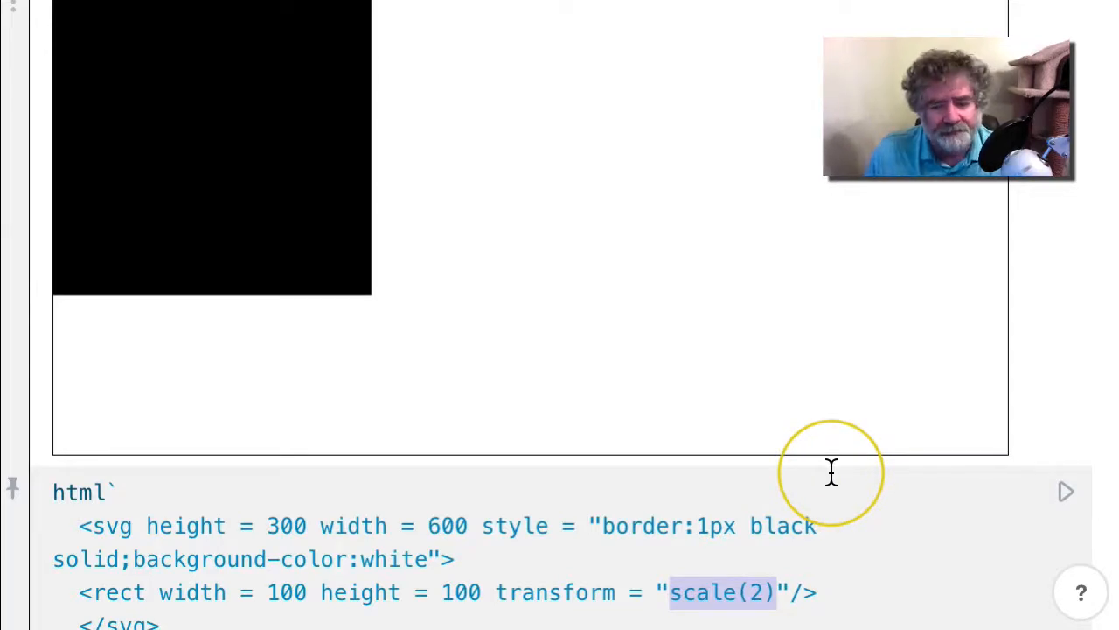
Replace scale(2) with translate(300,150) to center the square on the canvas
text(translate)
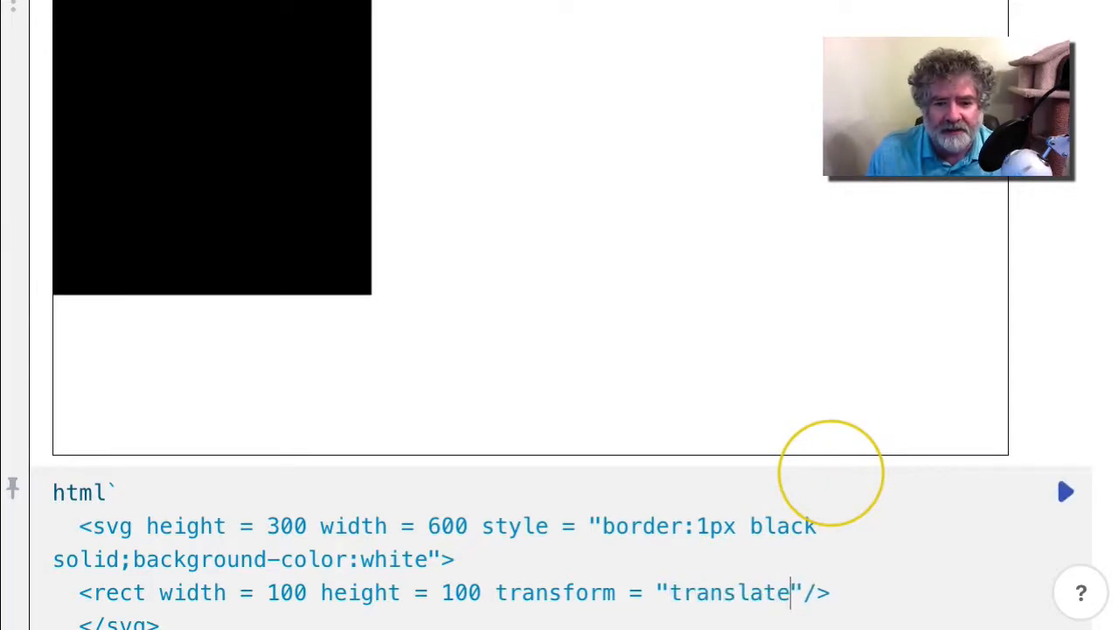
text(())
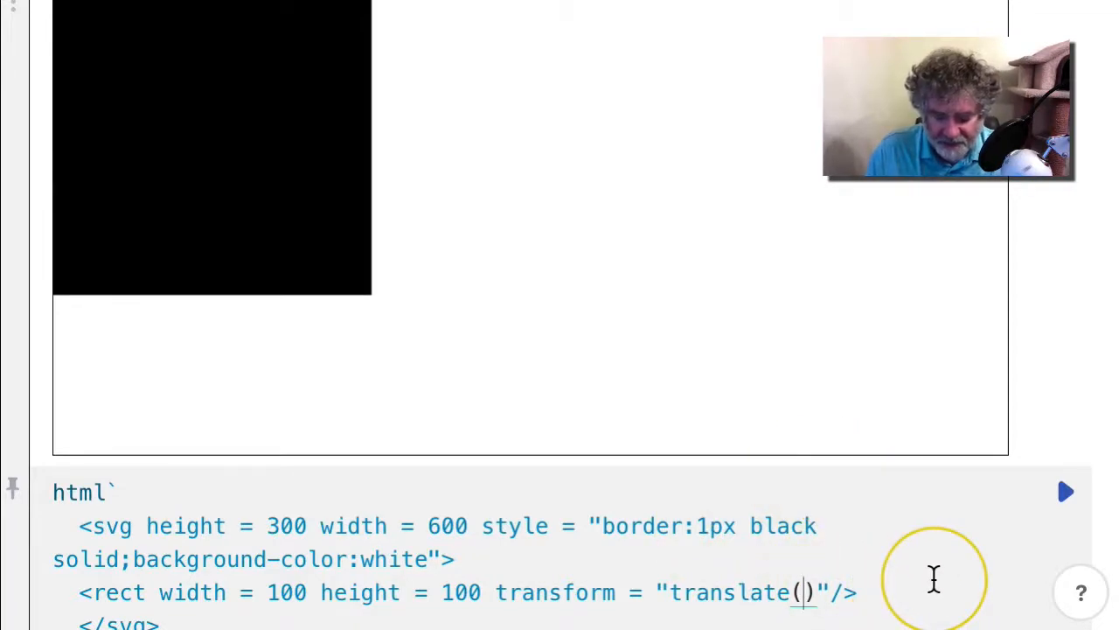
text(300,)
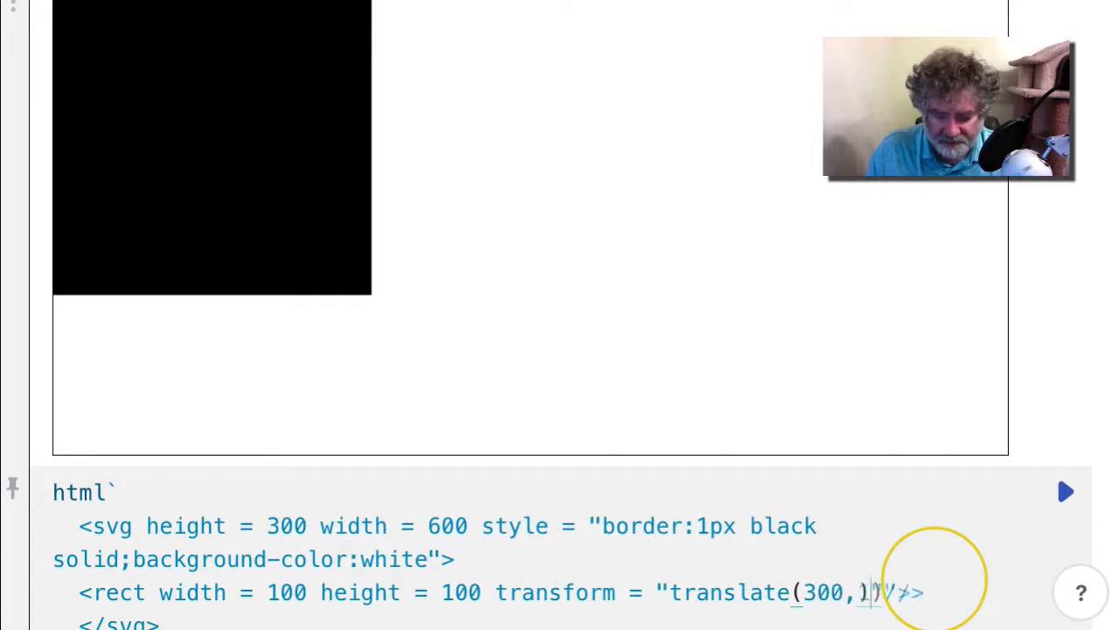
text(150)
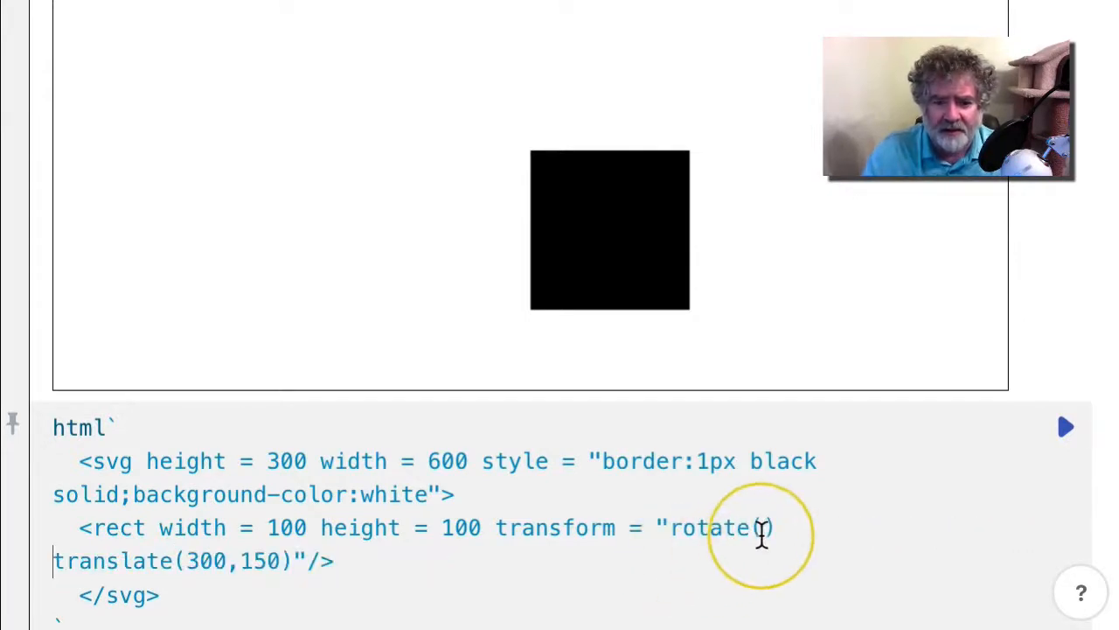
Fill in rotate(30) before the translate and re-run, swinging the square off the canvas
text(30)
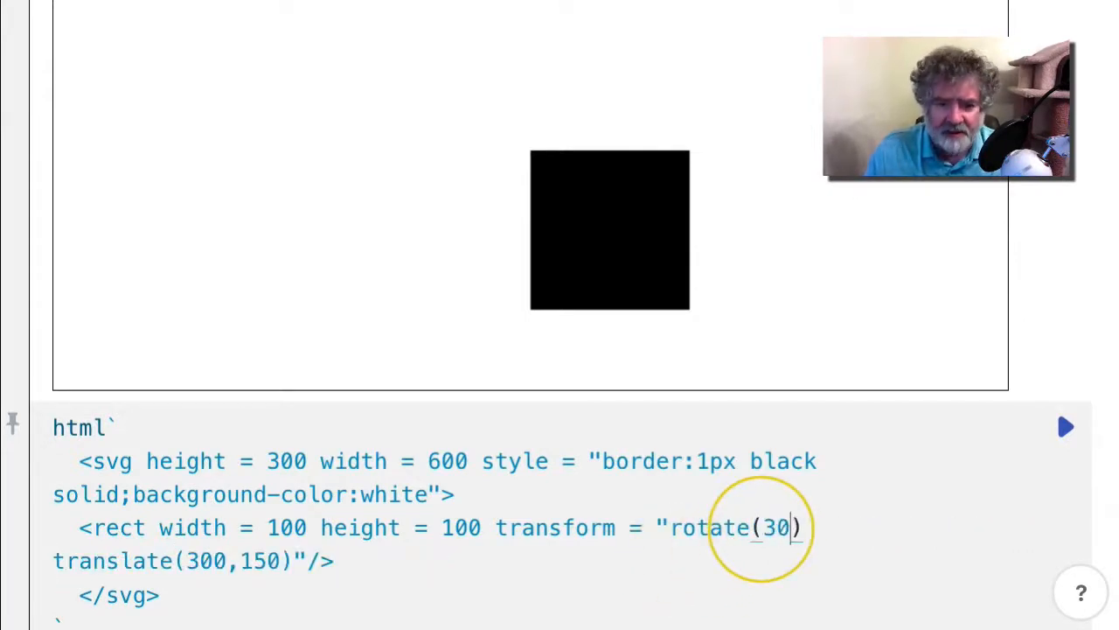
click(1065, 427)
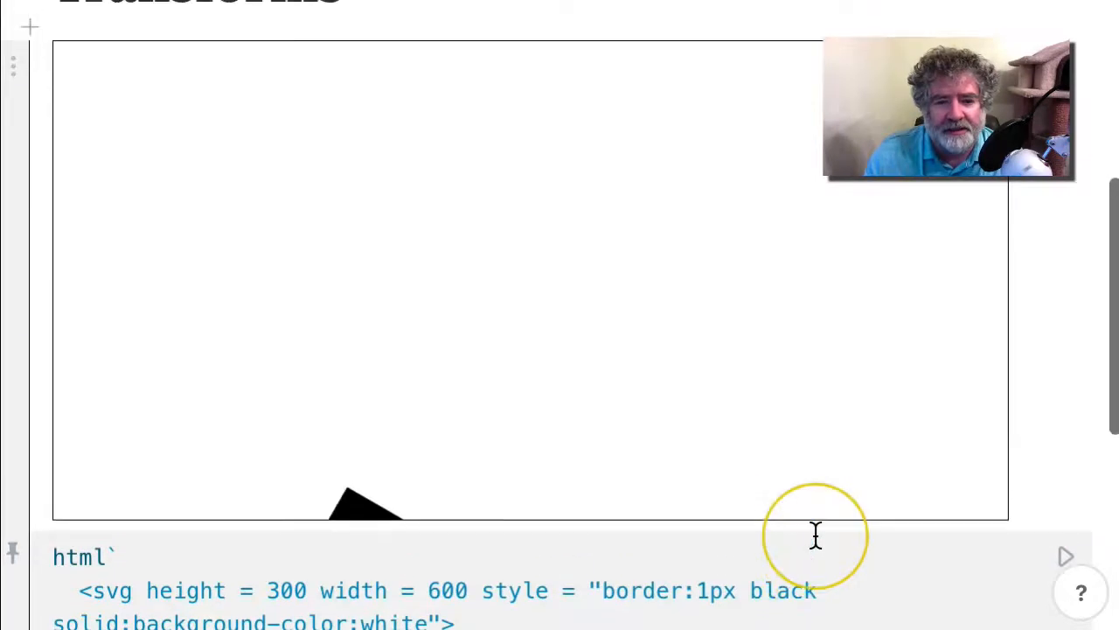
mouse_move(61, 48)
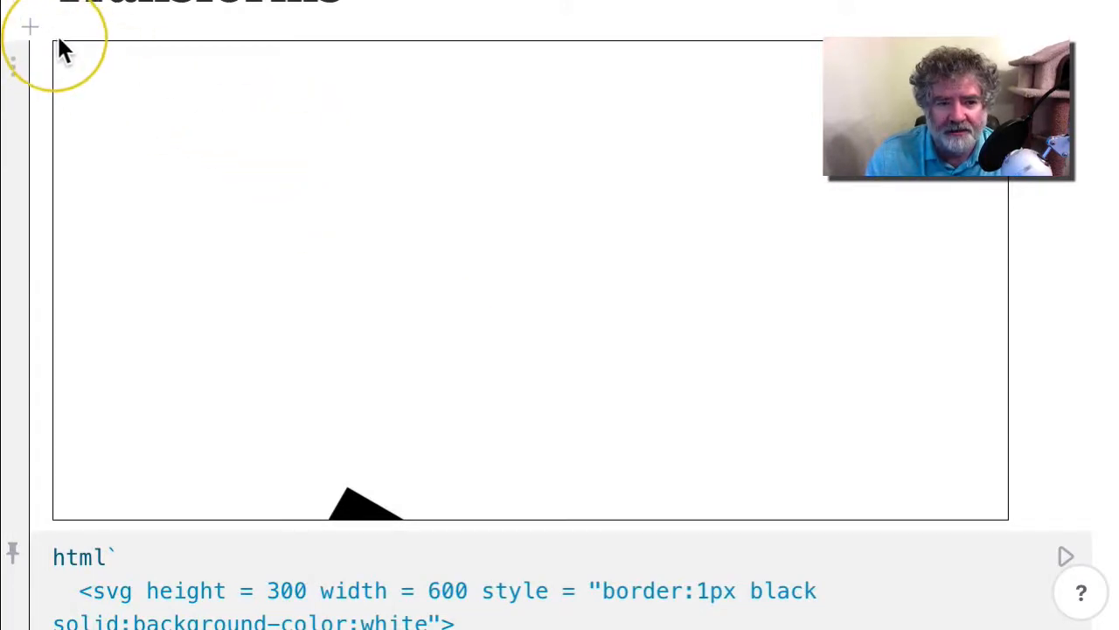
mouse_move(358, 503)
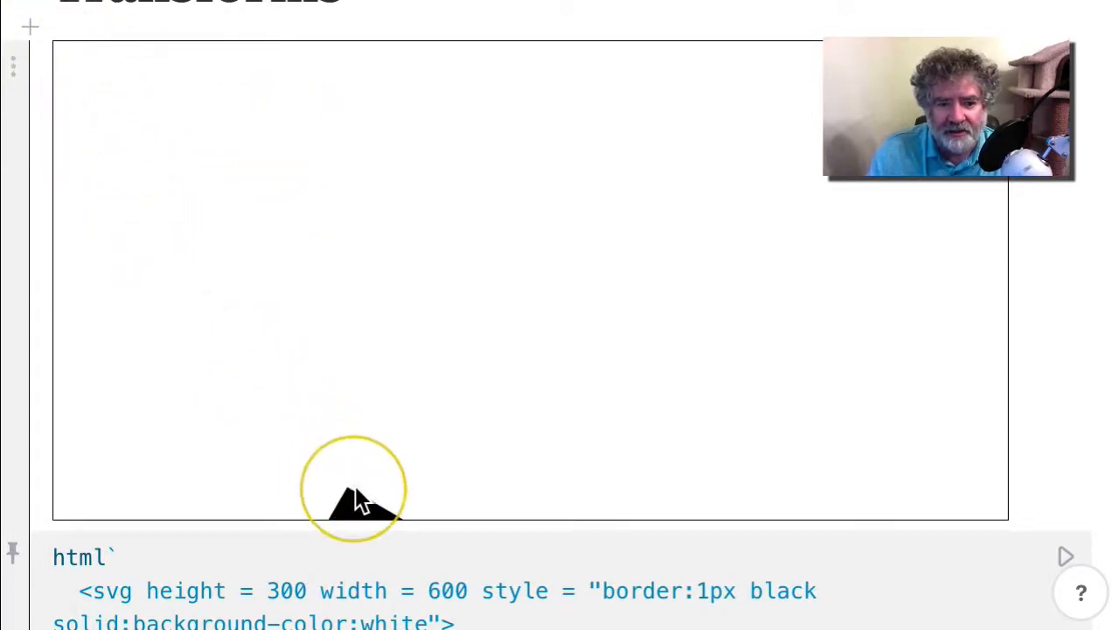
mouse_move(355, 498)
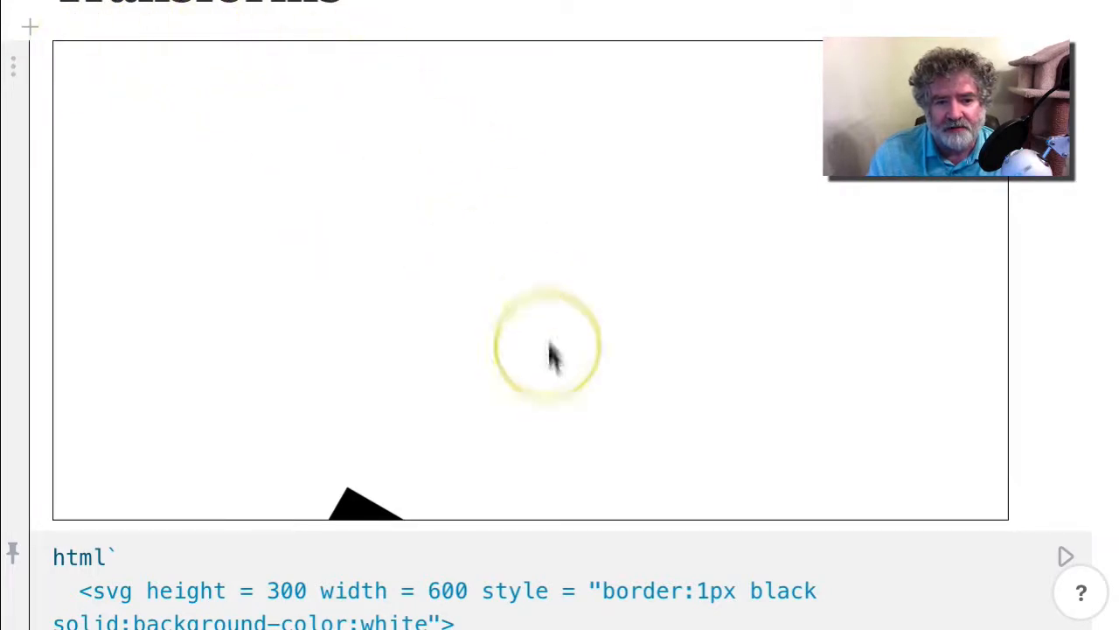
mouse_move(380, 547)
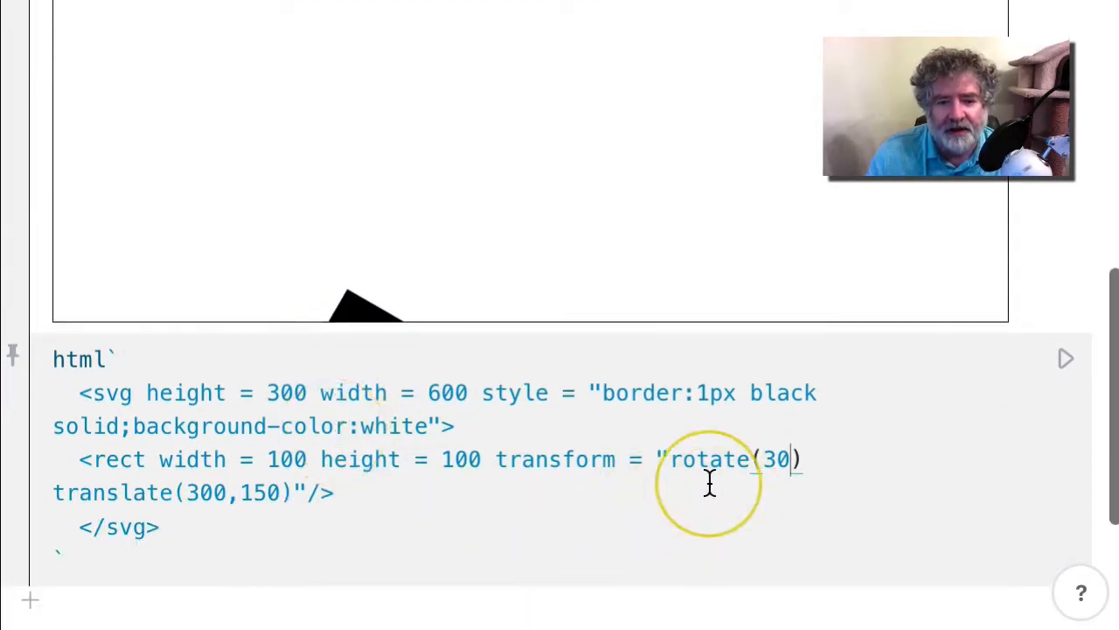
mouse_move(695, 460)
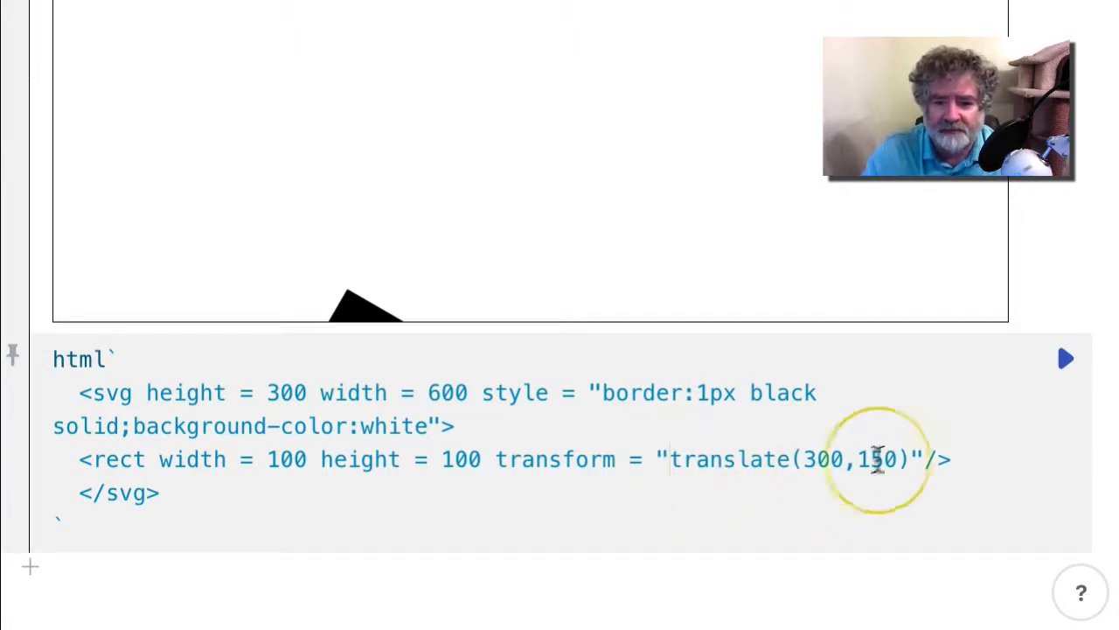
Put rotate(30) after translate(300,150) so the square tilts near the canvas centre
text(r)
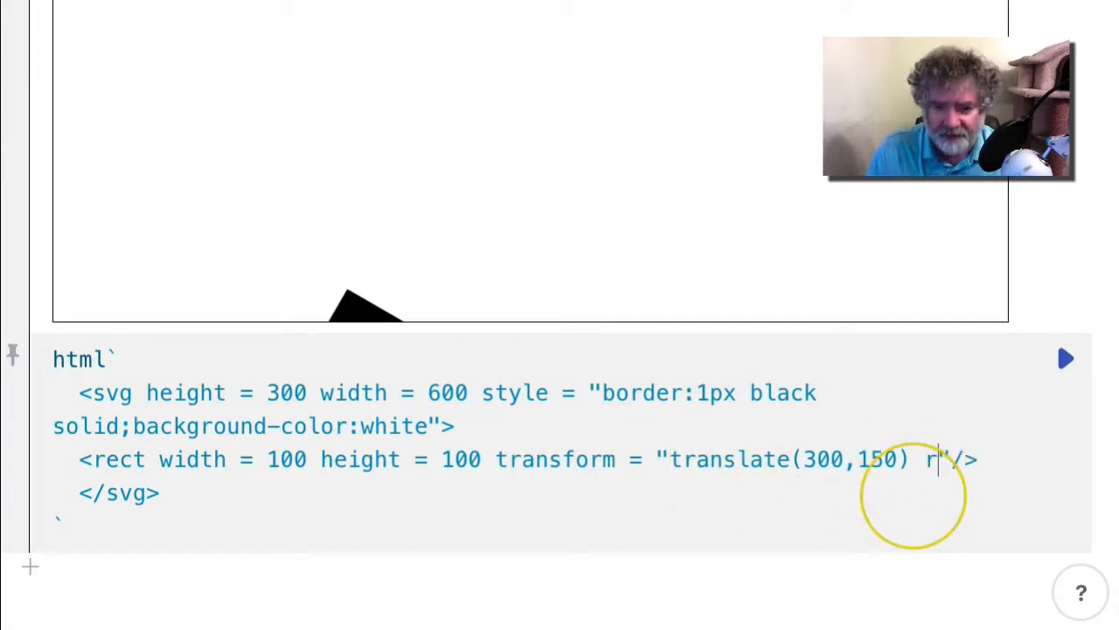
text(otate)
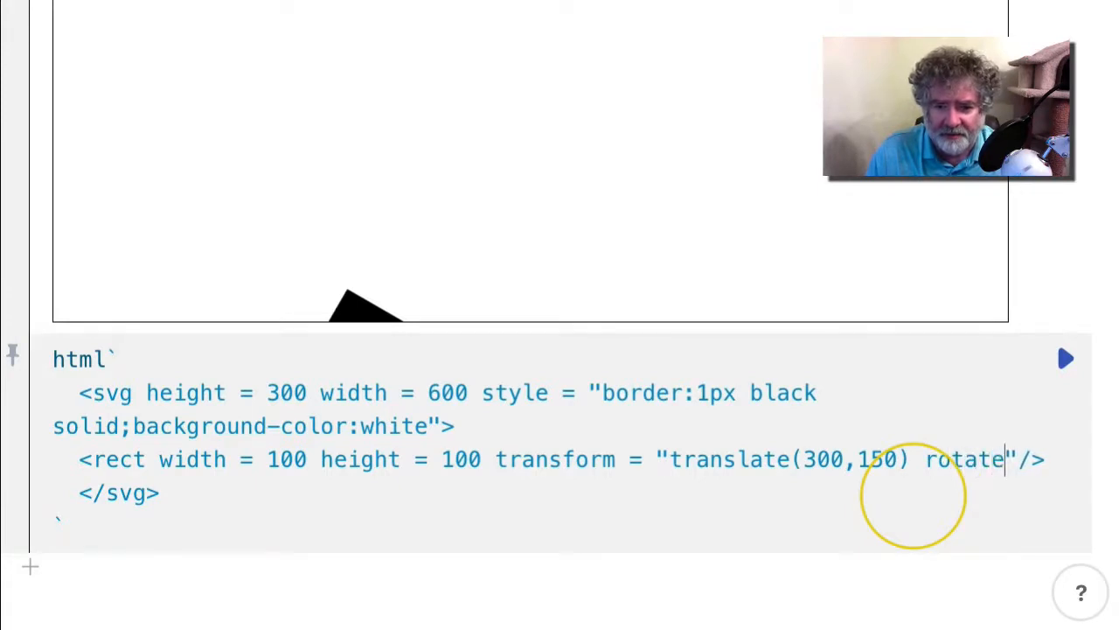
text((30)
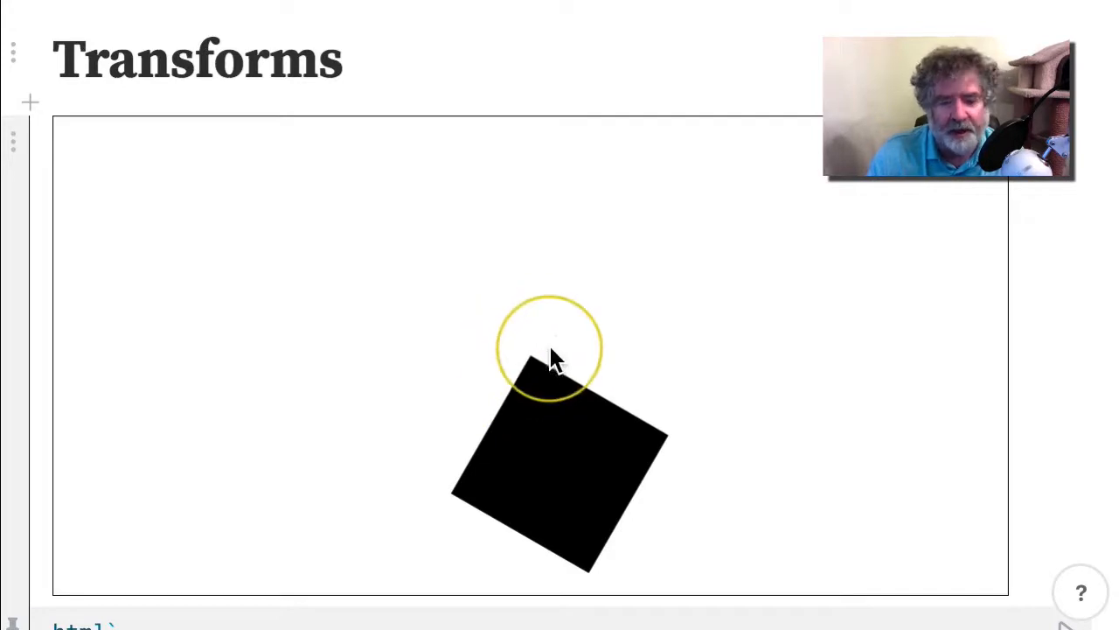
scroll(down, 3)
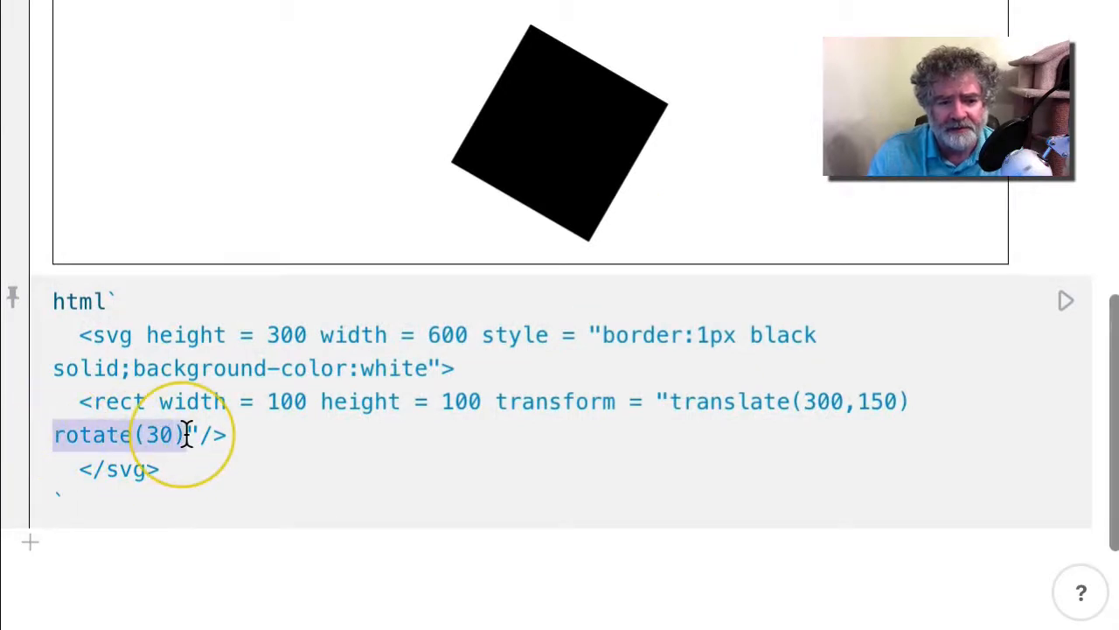
text(scal)
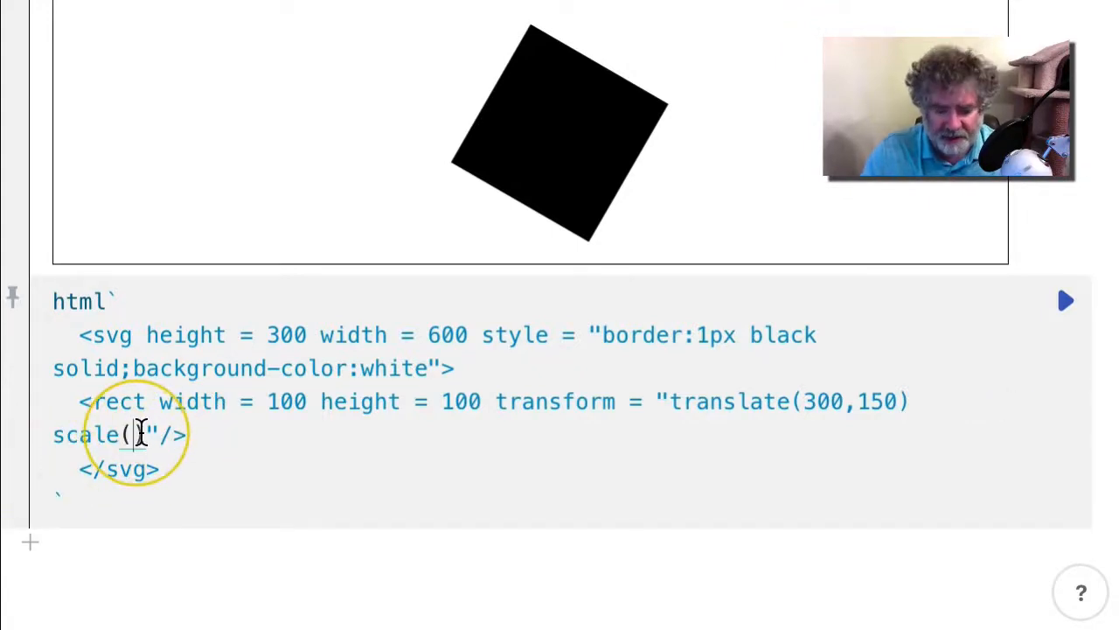
Follow translate(300,150) with scale(2) for a doubled, untilted square at the centre
text(2)
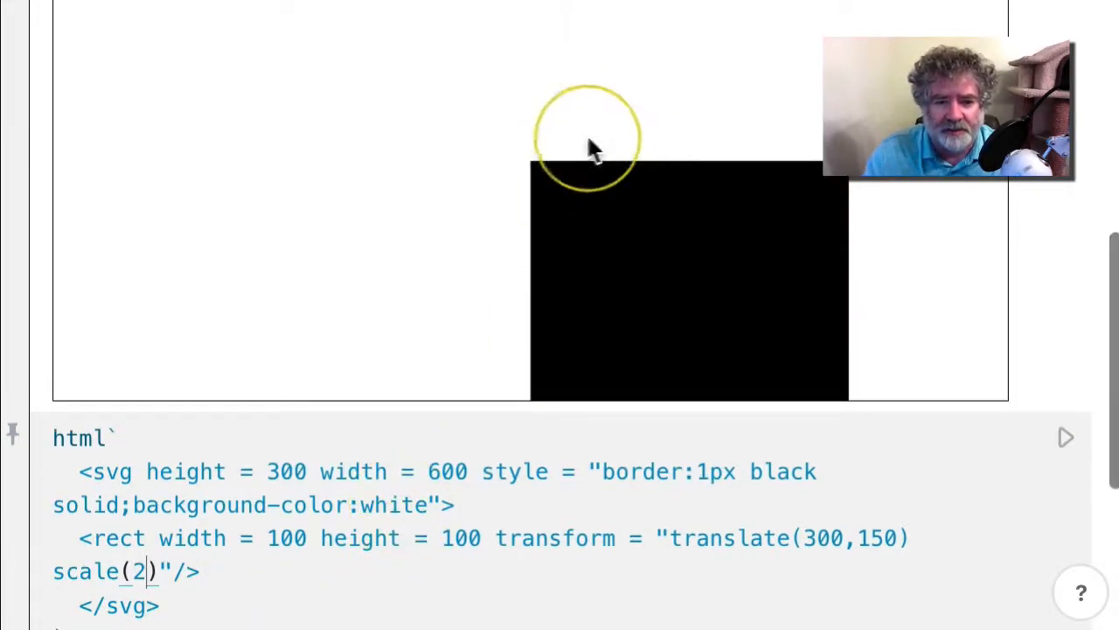
mouse_move(507, 180)
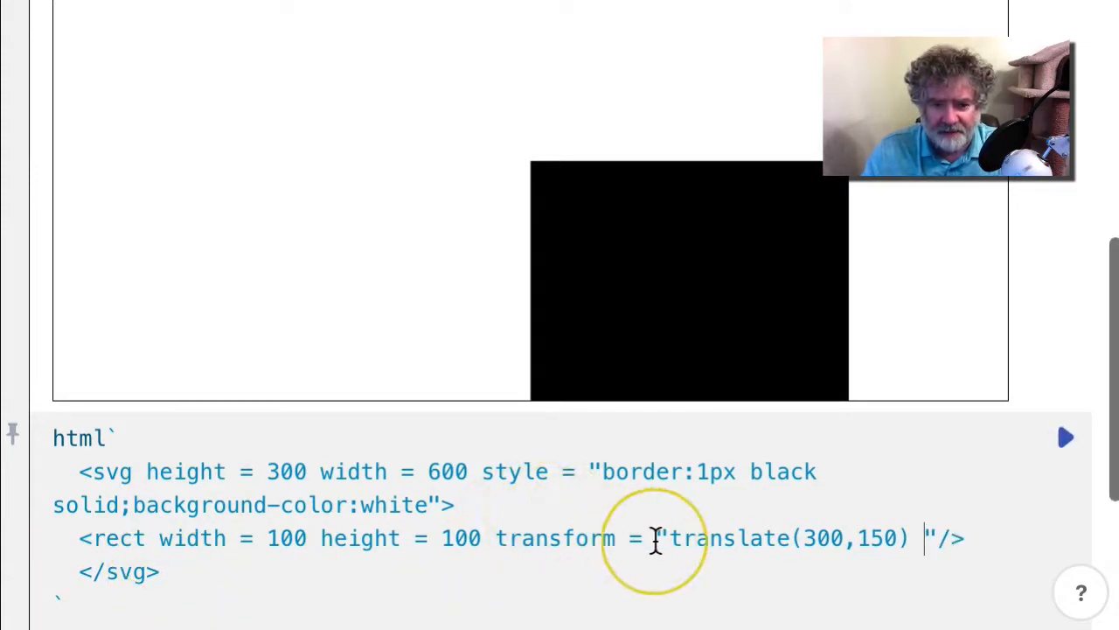
Prefix the transform with scale(2) and confirm the canvas renders empty
text(scale(2))
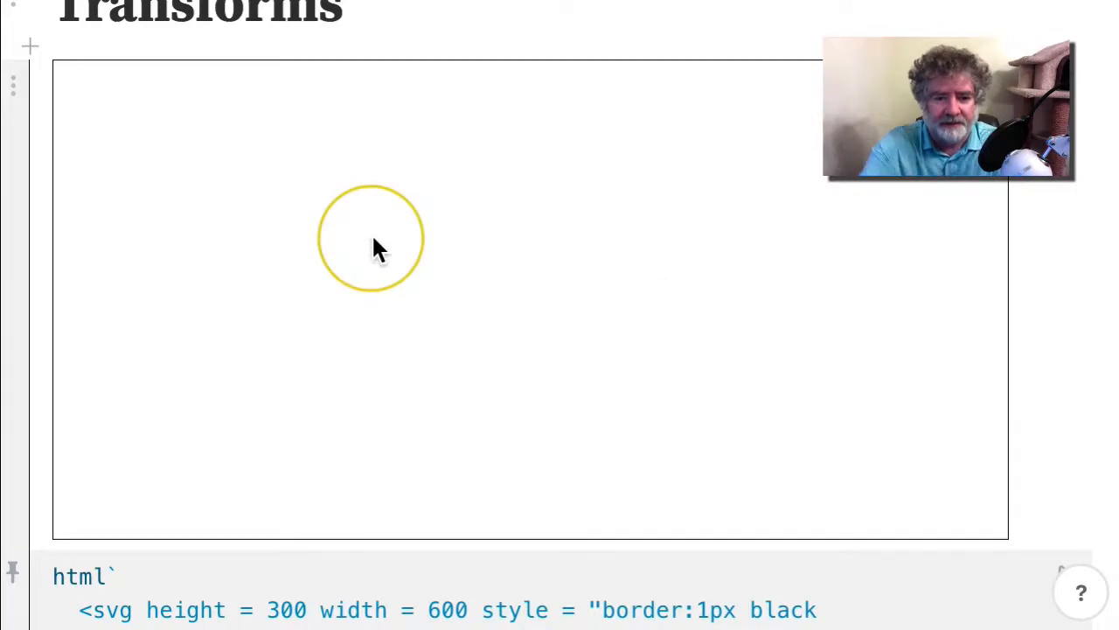
scroll(down, 3)
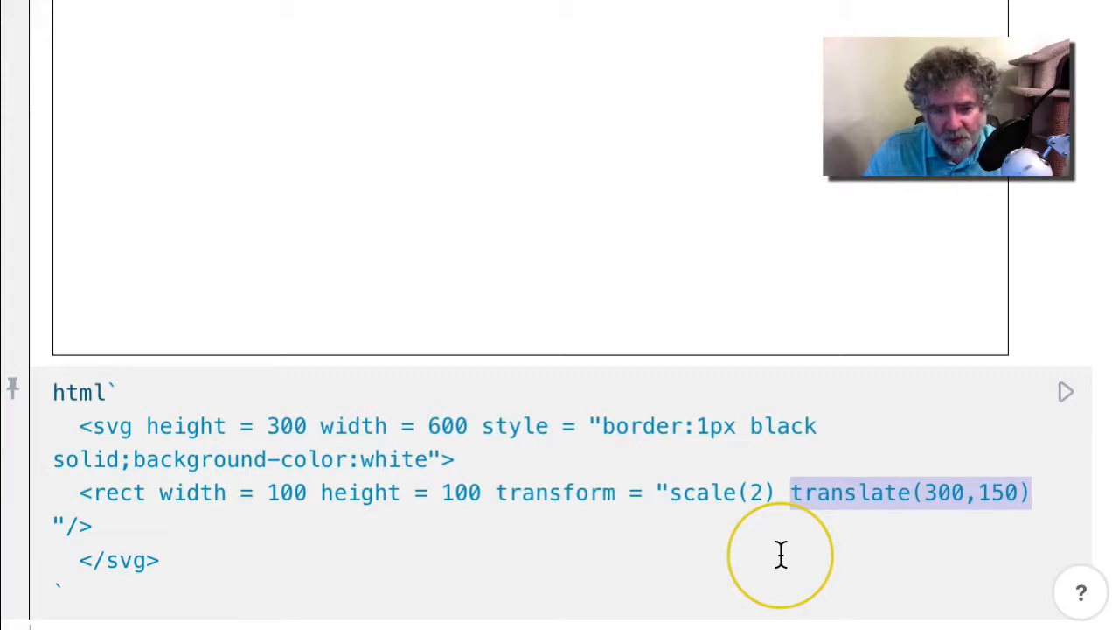
scroll(down, 3)
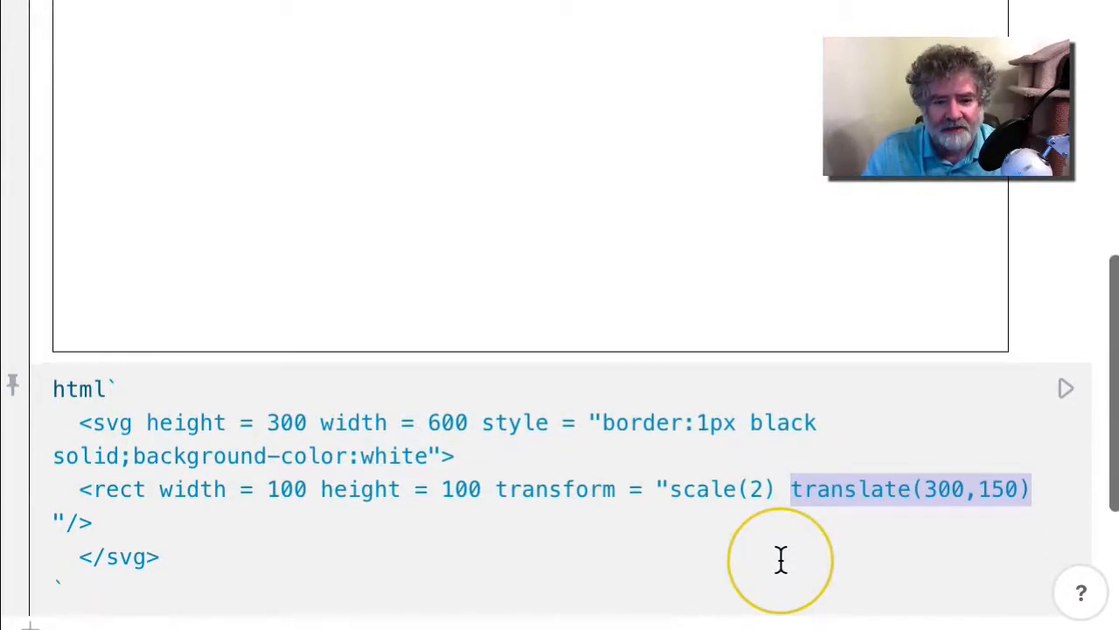
scroll(down, 3)
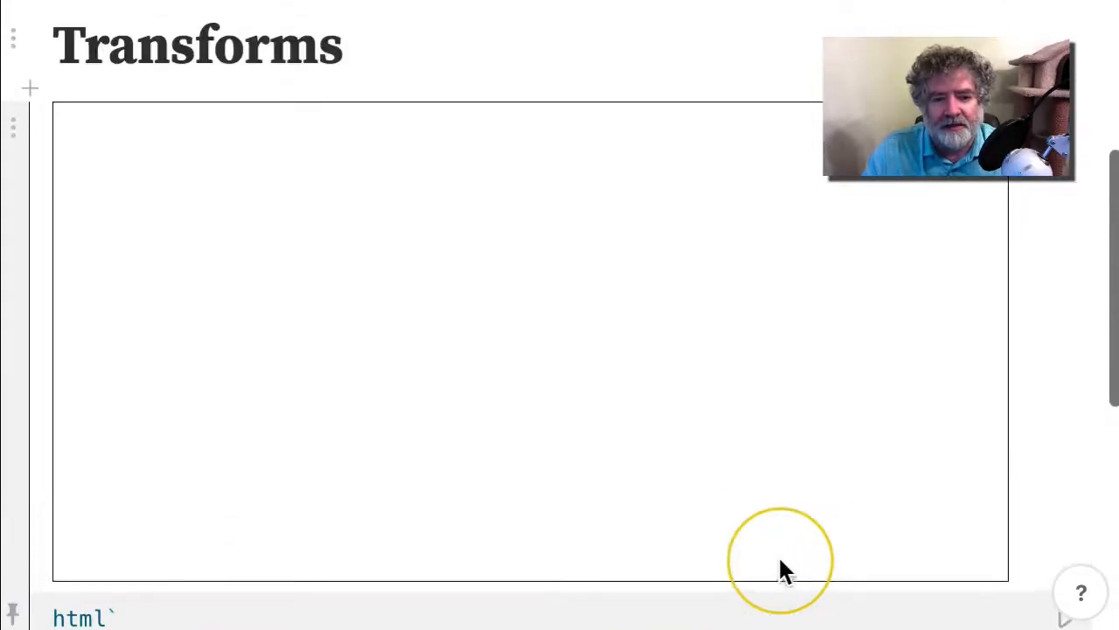